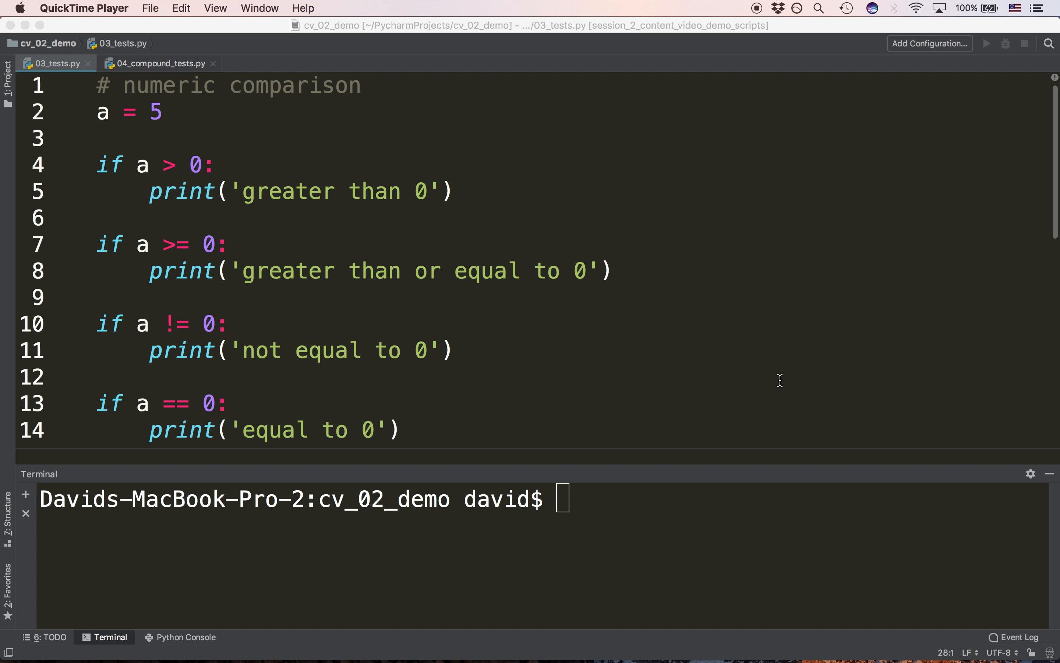
pyautogui.moveTo(763, 253)
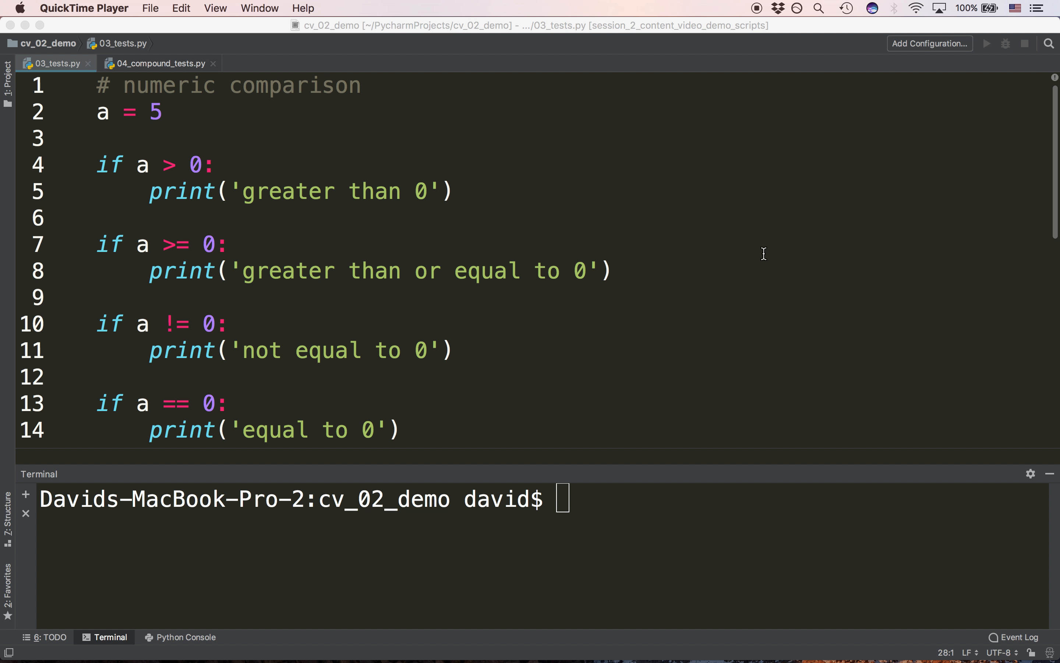
# Add a '# <>' comment at the end of the not-equal test on line 10, then remove it
pyautogui.click(230, 244)
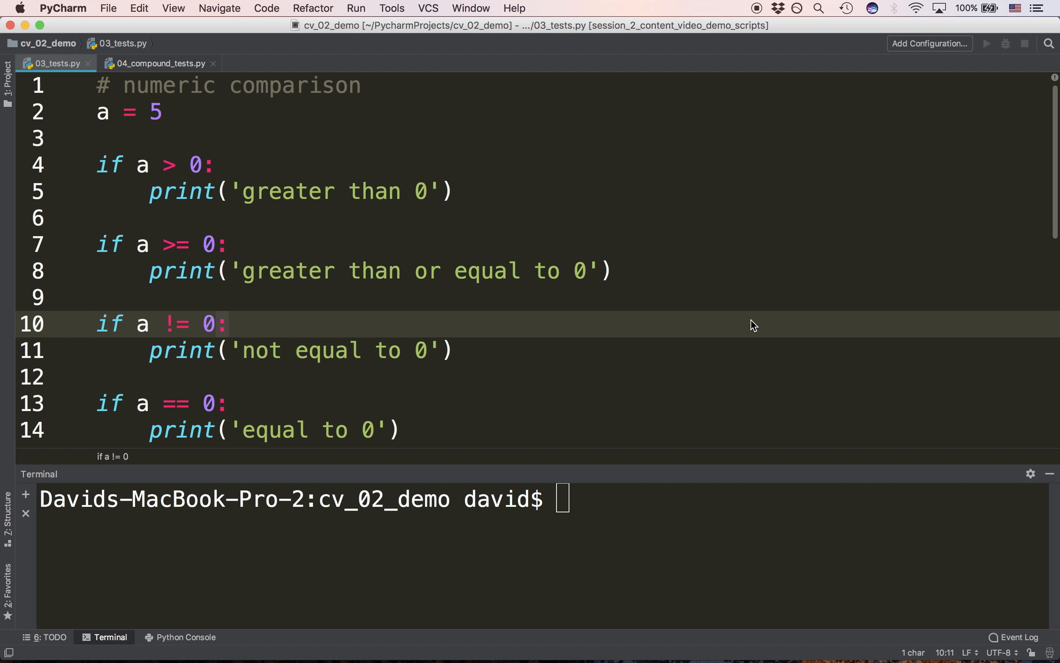
pyautogui.click(308, 324)
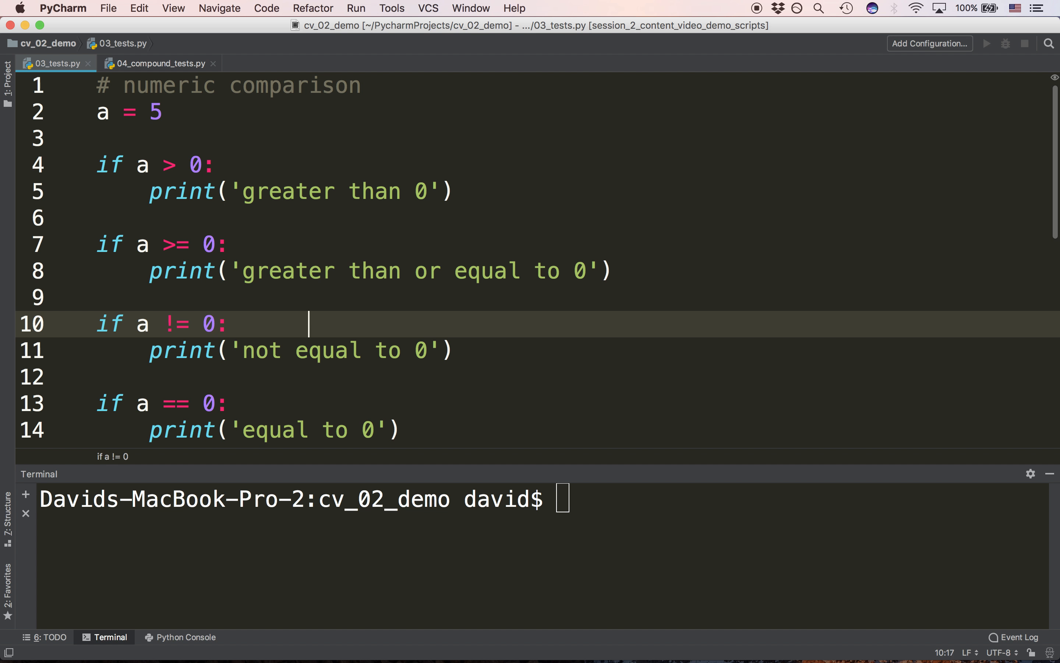
pyautogui.write('#')
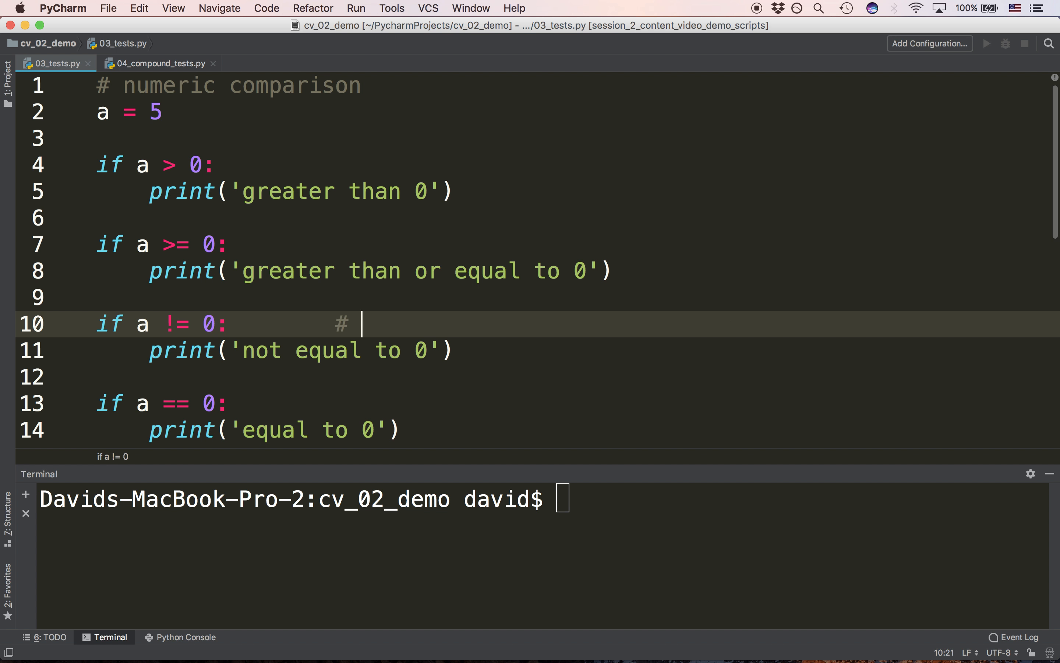
pyautogui.write('<>')
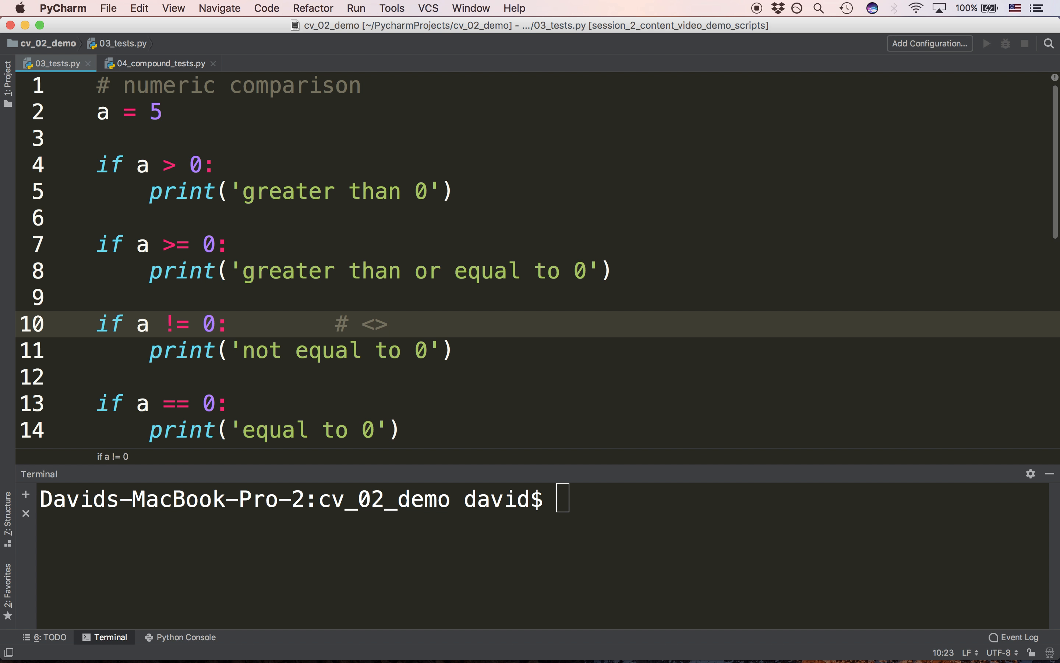
pyautogui.click(254, 324)
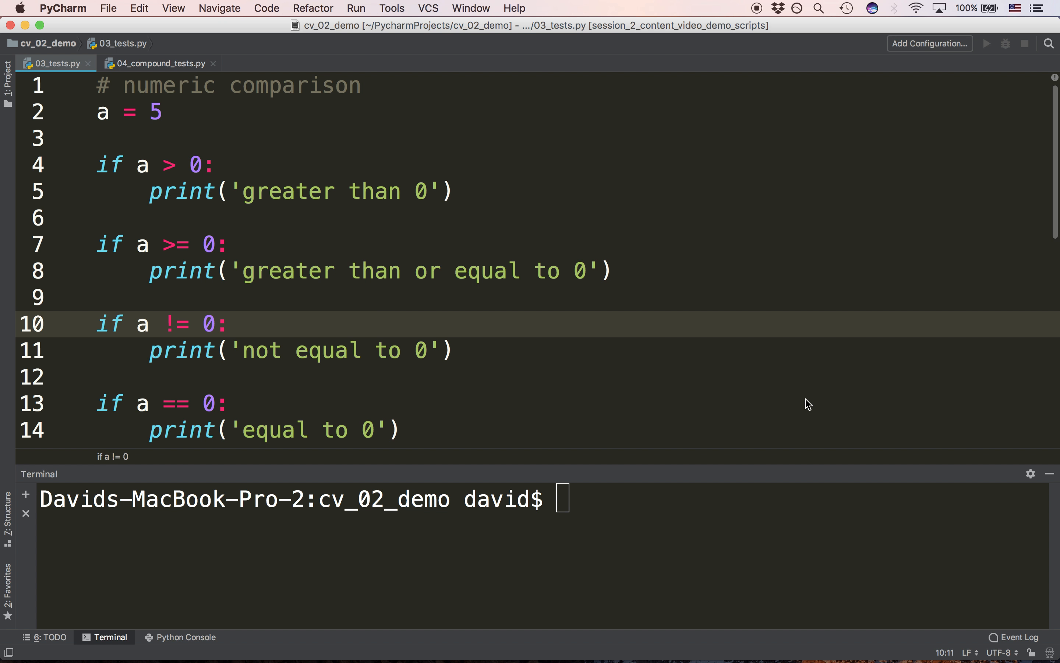
# Reduce the '==' on line 13 to a single '=' so the test reads 'if a = 0:'
pyautogui.click(230, 403)
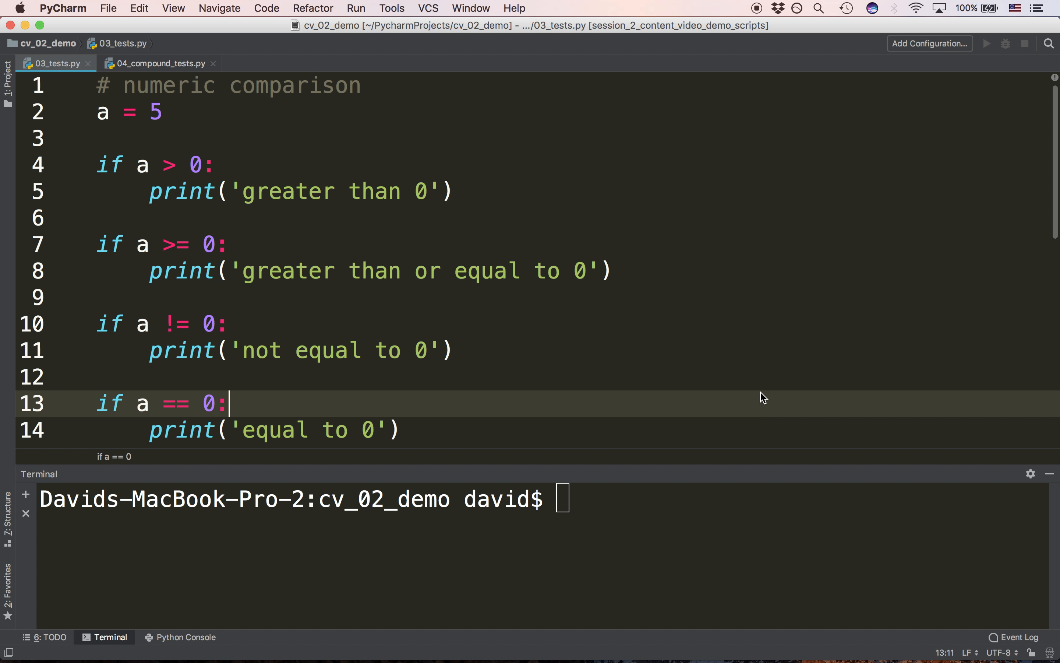
pyautogui.moveTo(724, 423)
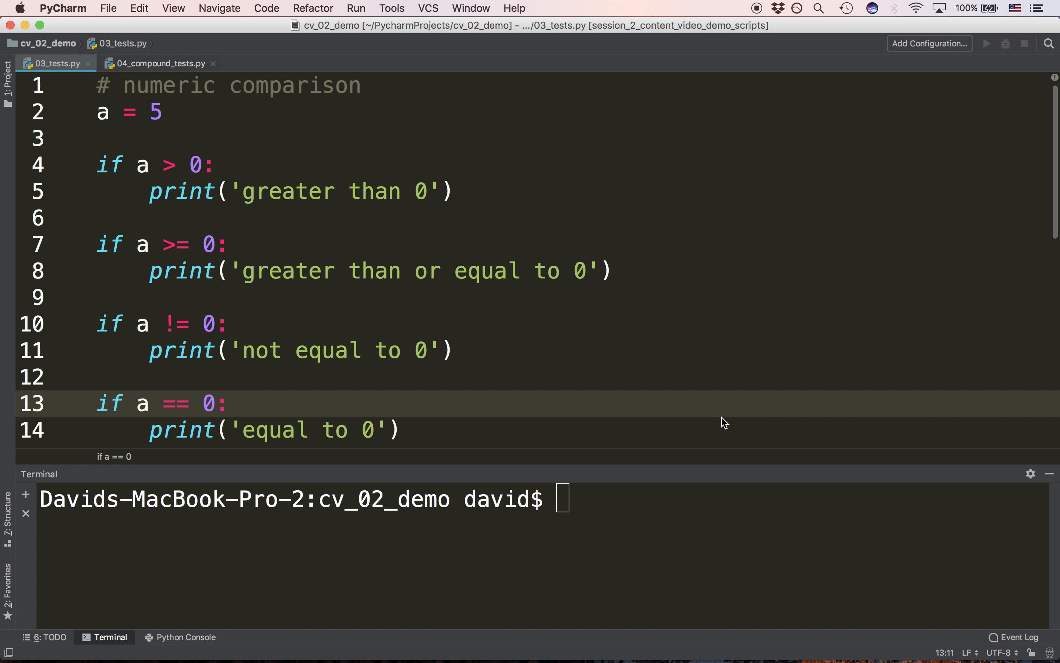
pyautogui.click(230, 403)
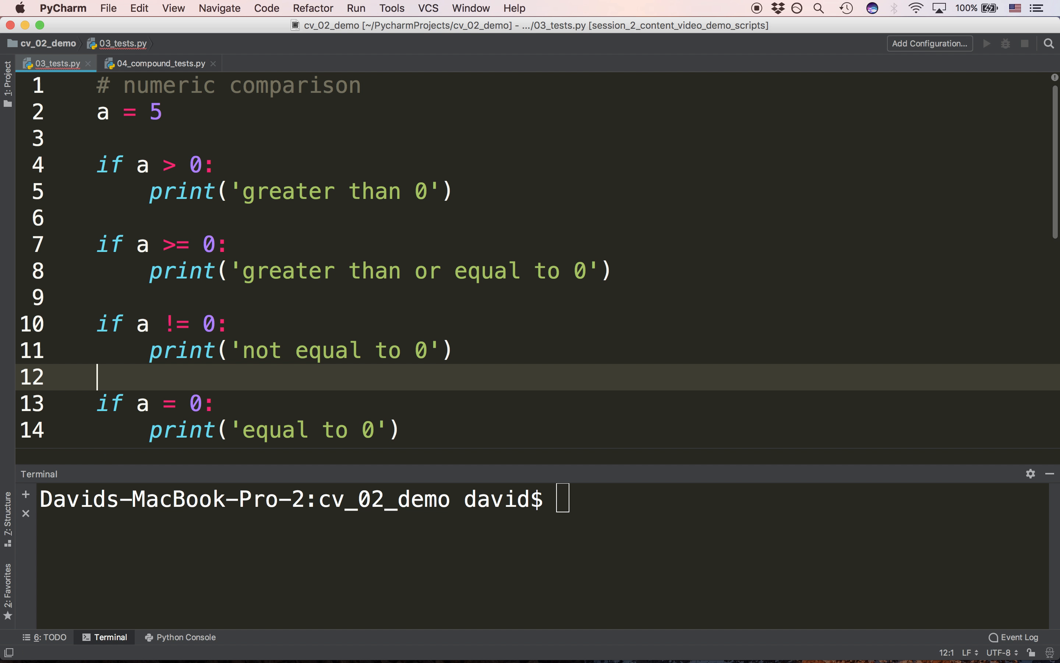
# Restore the operator on line 13 to '==' so the test reads 'if a == 0:'
pyautogui.click(162, 402)
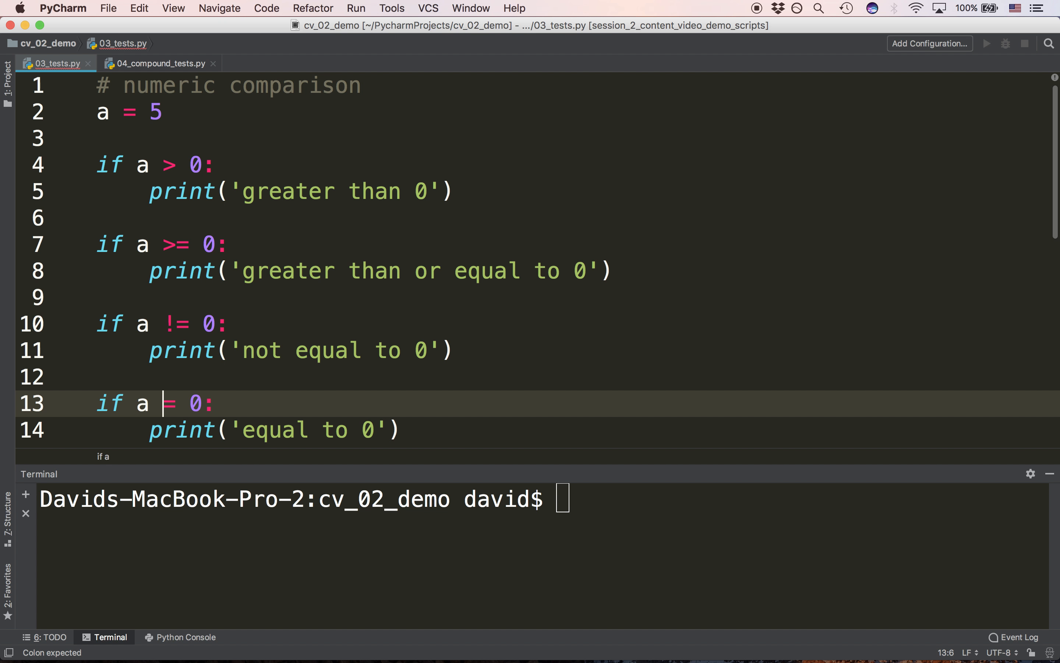
pyautogui.write('=')
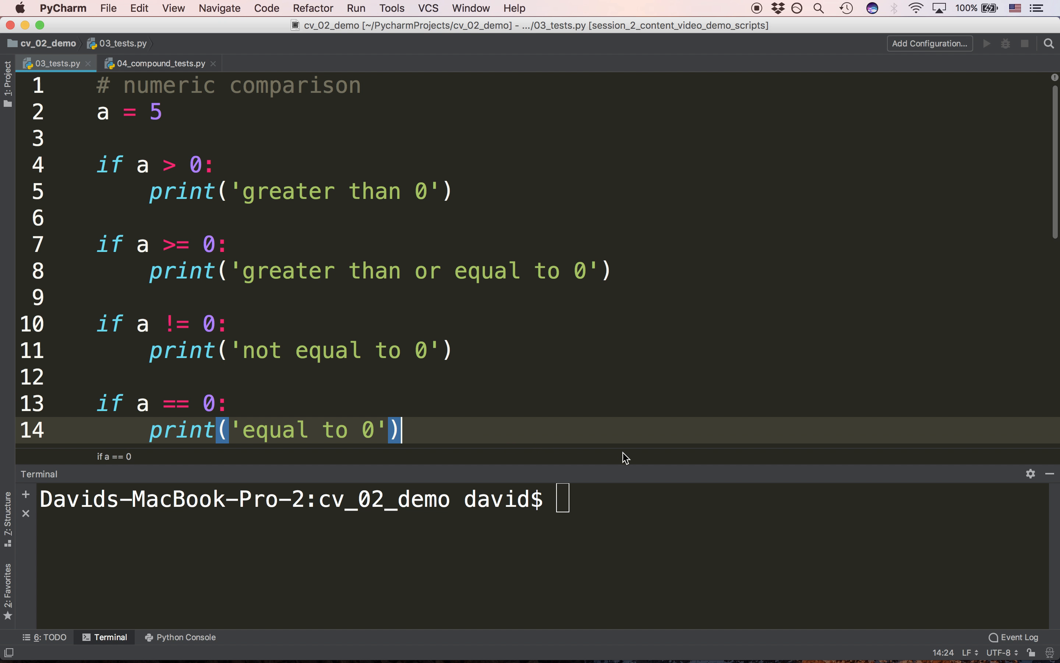
pyautogui.moveTo(732, 344)
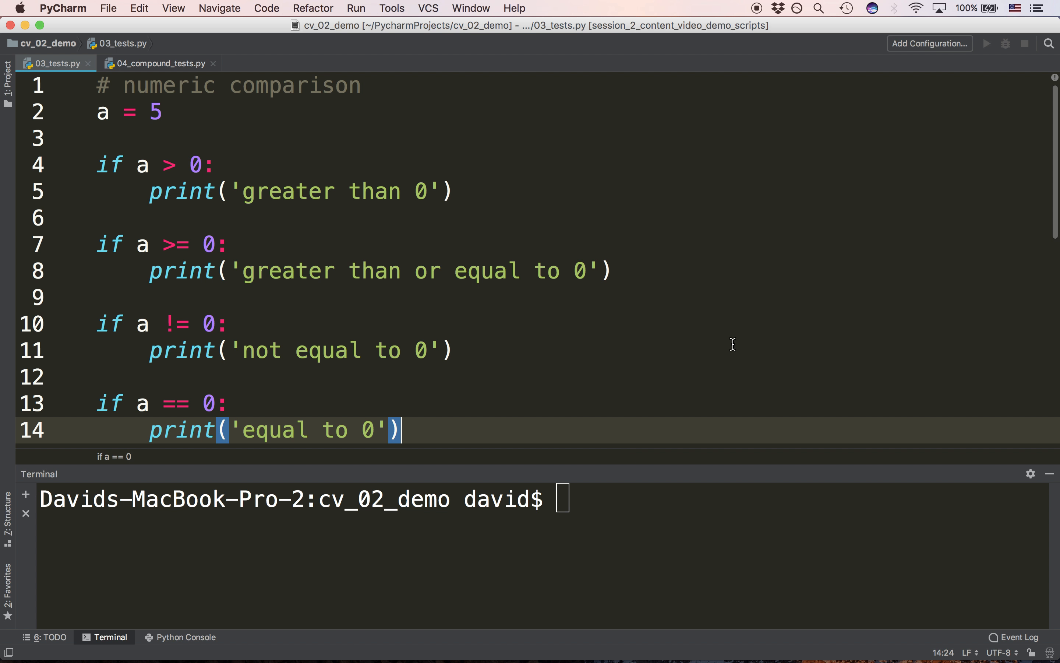
# Scroll the editor to the string comparison section with the 'q' quit check and exit() call
pyautogui.scroll(-3)
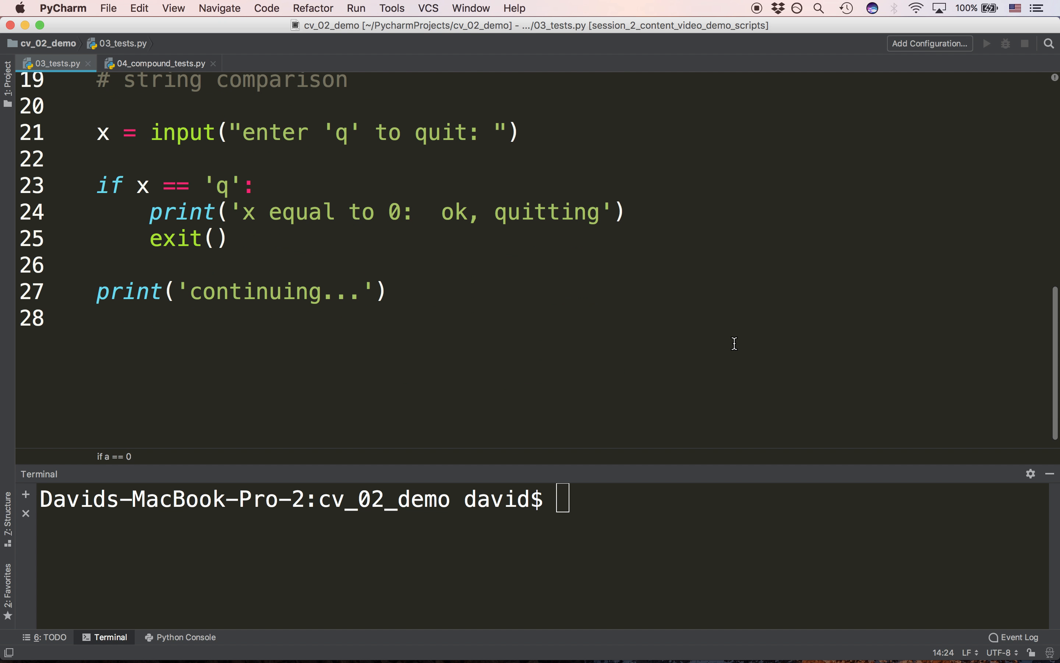
pyautogui.scroll(3)
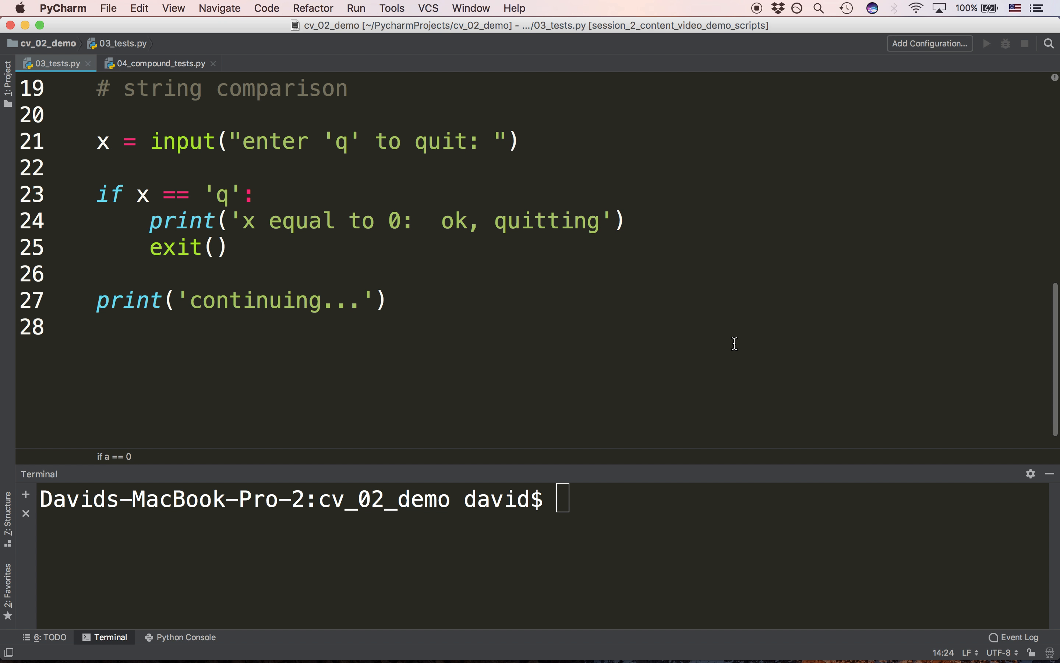
pyautogui.moveTo(302, 248)
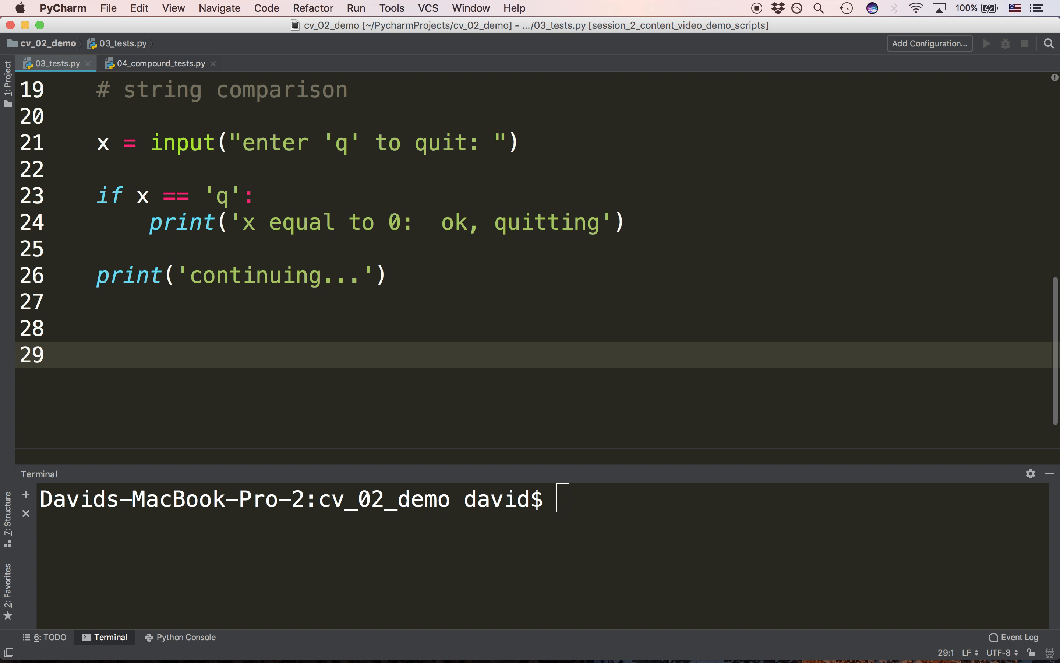
pyautogui.moveTo(365, 100)
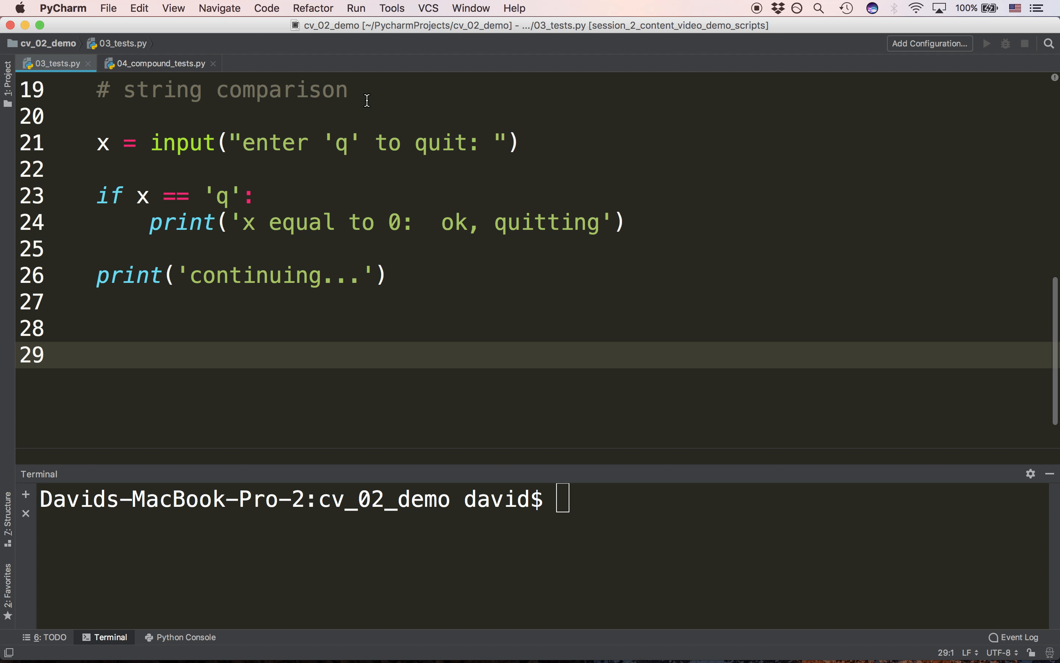
# Switch from the string comparison script to the 04_compound_tests.py file
pyautogui.click(625, 222)
pyautogui.write('exit()')
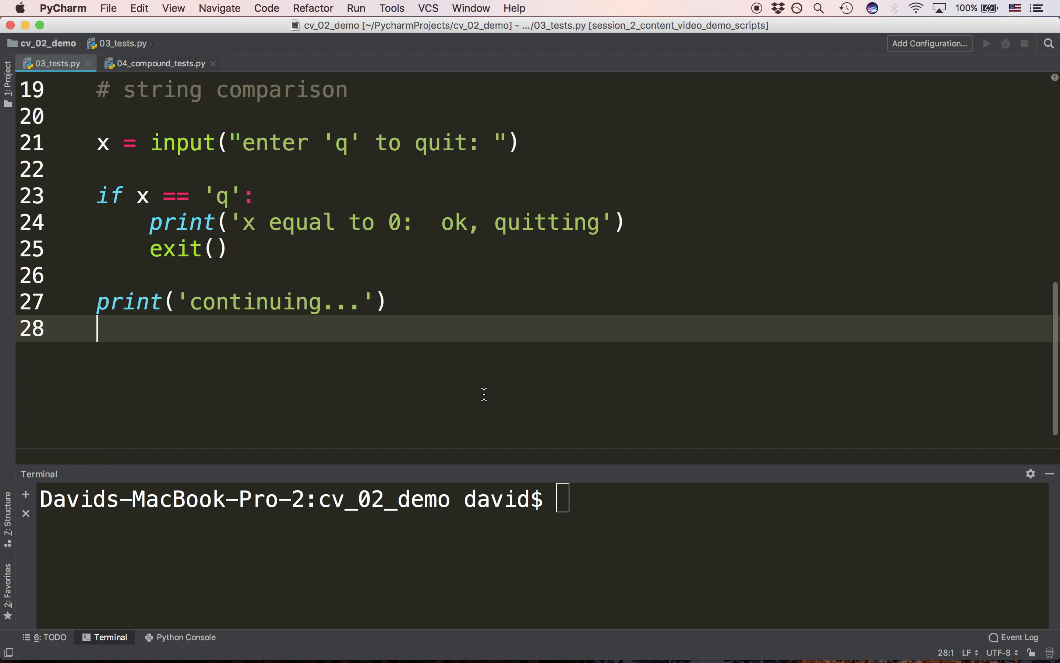
pyautogui.moveTo(352, 276)
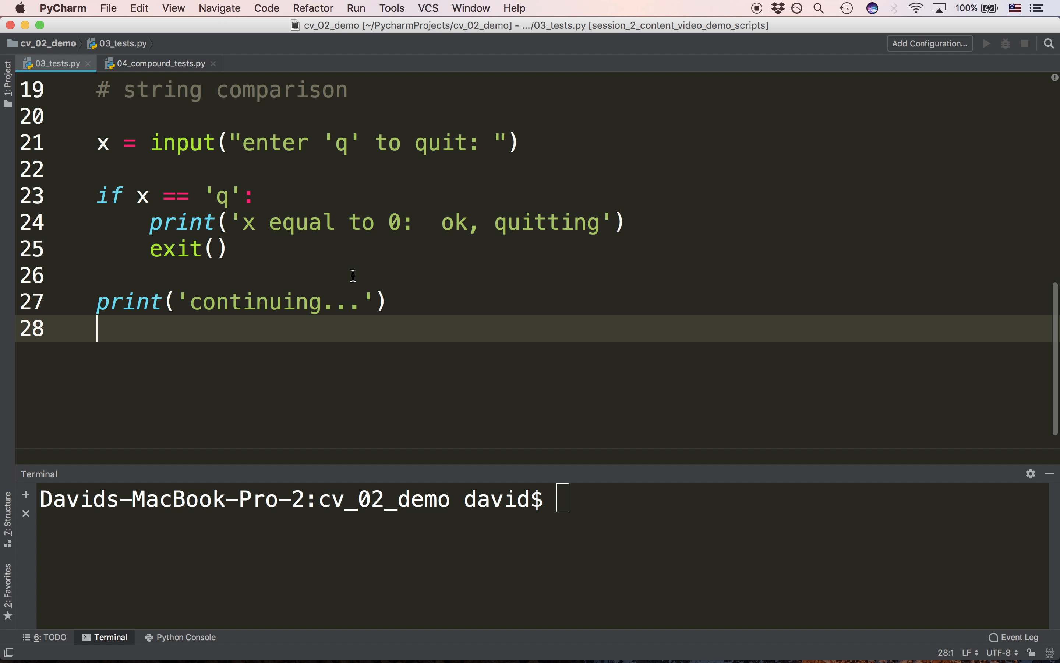
pyautogui.click(157, 63)
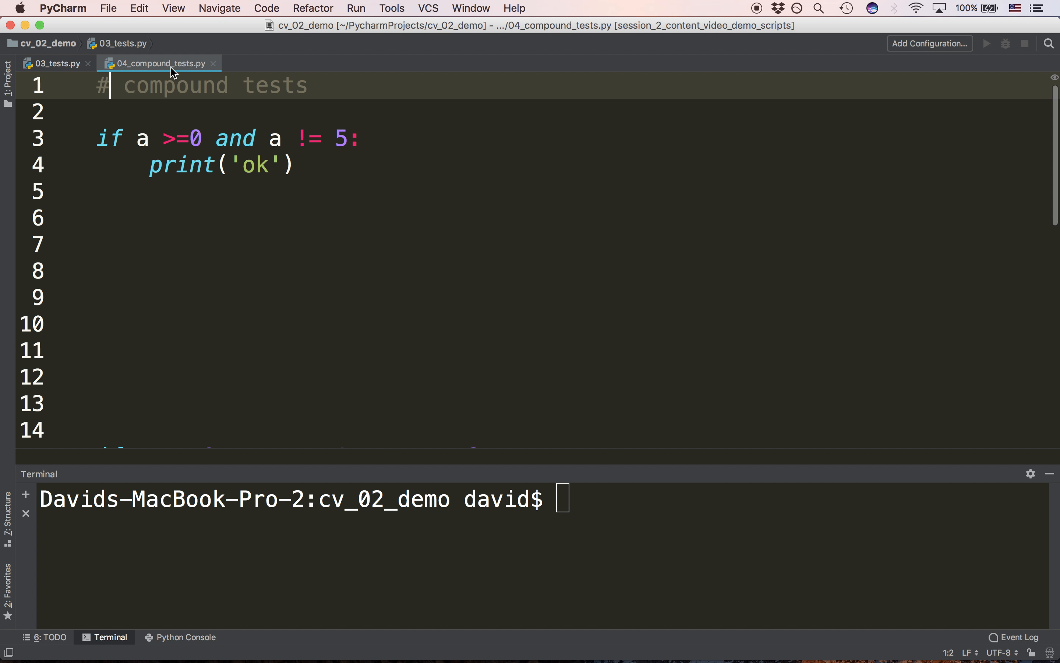
# Rewrite the compound condition as 'if a >= 0 and b != 5:', testing b and spacing '>='
pyautogui.click(97, 323)
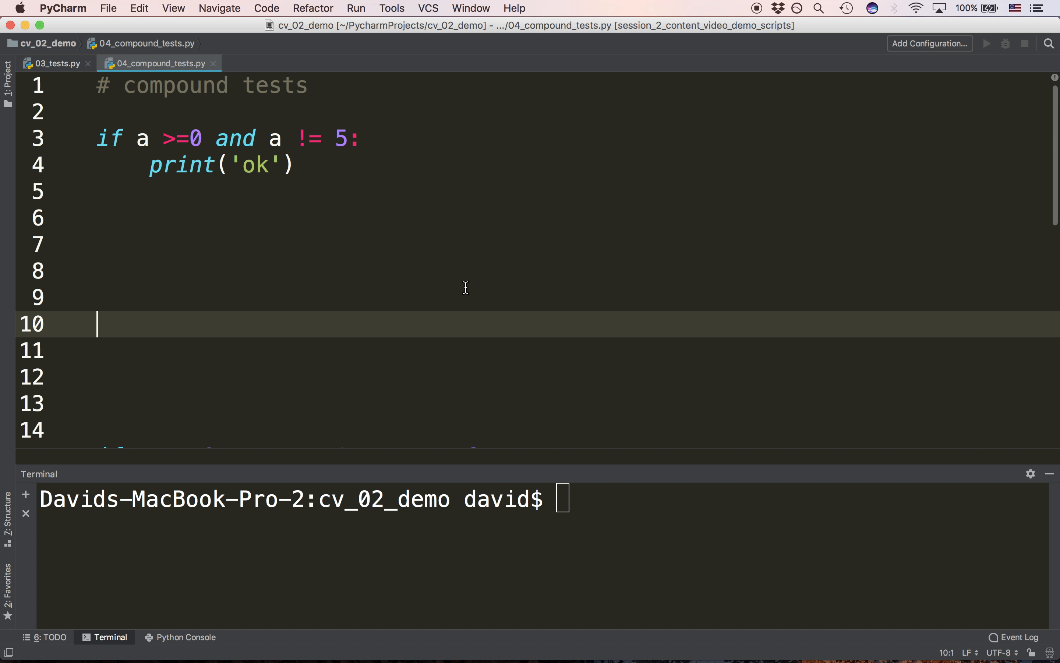
pyautogui.moveTo(497, 330)
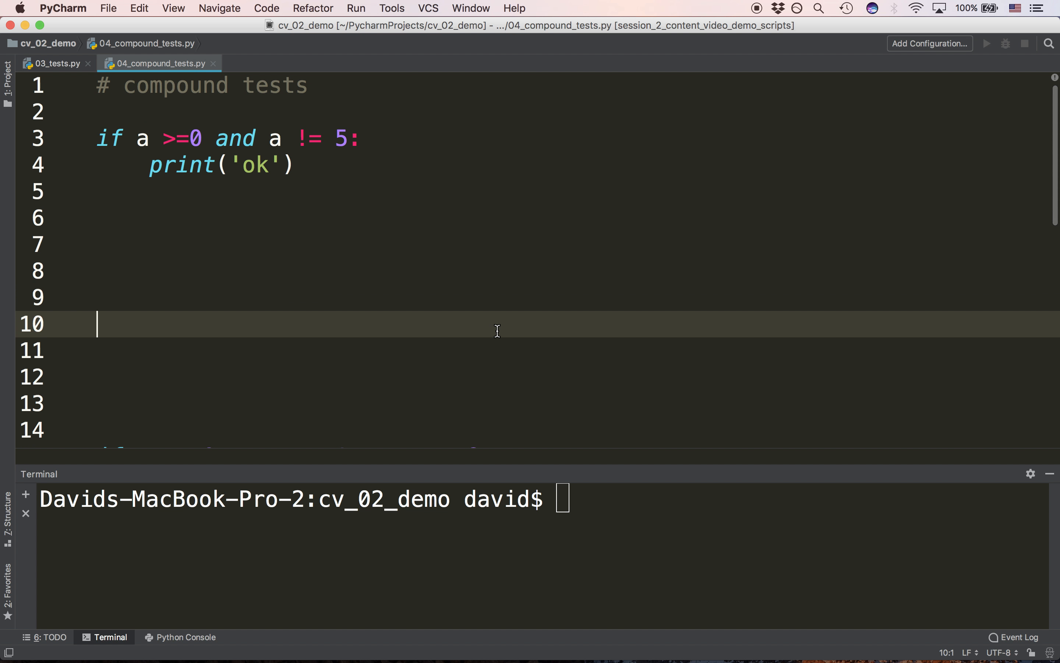
pyautogui.moveTo(262, 154)
pyautogui.write('b')
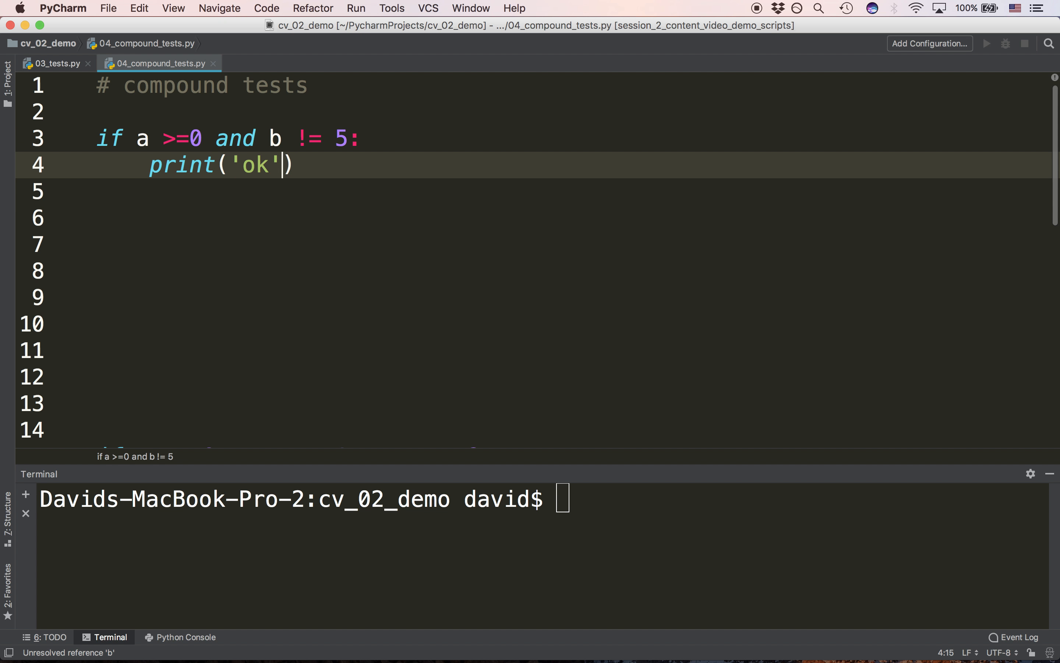
pyautogui.click(97, 245)
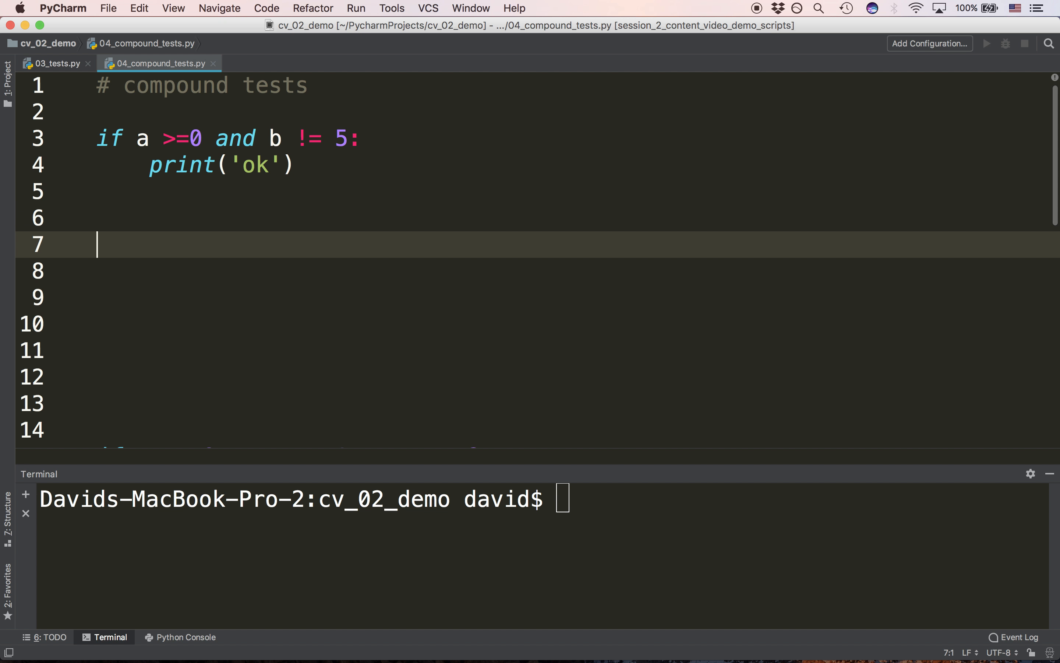
pyautogui.click(187, 138)
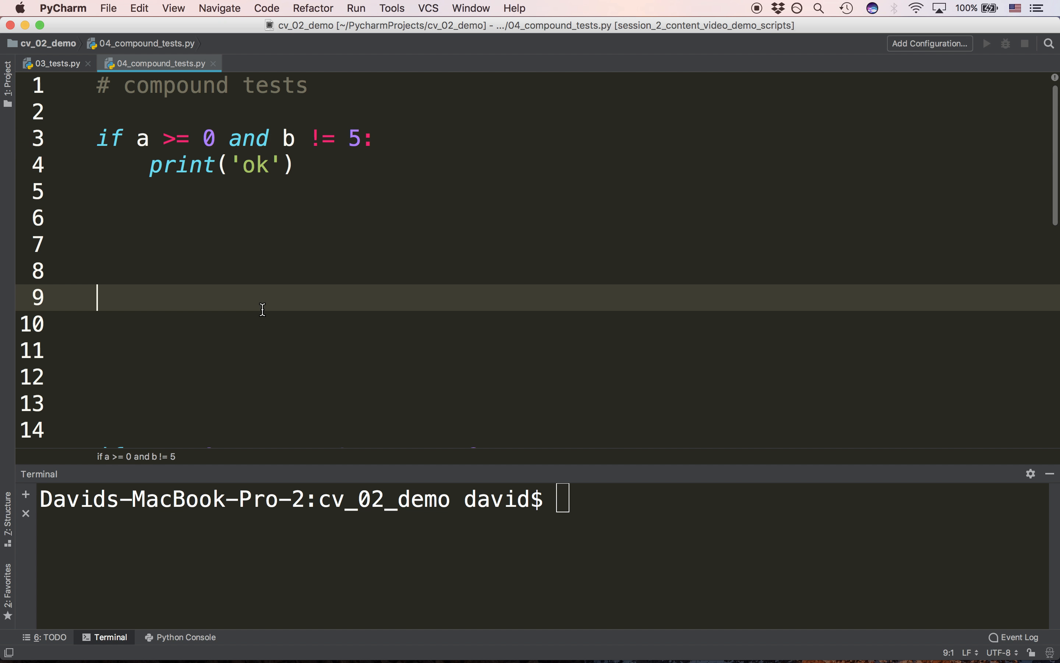
pyautogui.moveTo(298, 378)
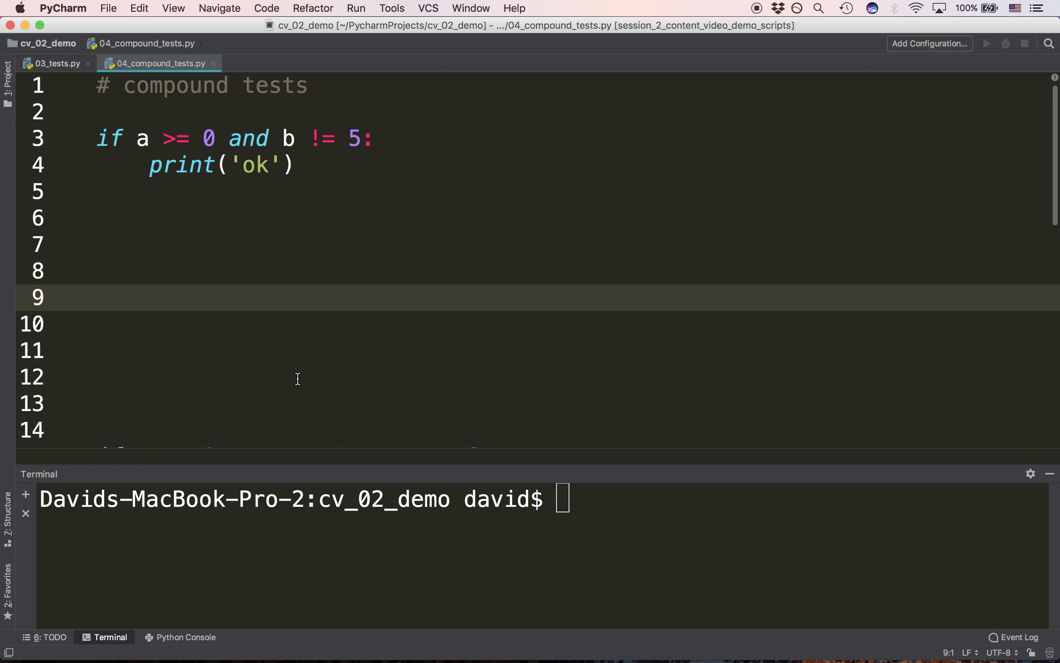
pyautogui.scroll(-3)
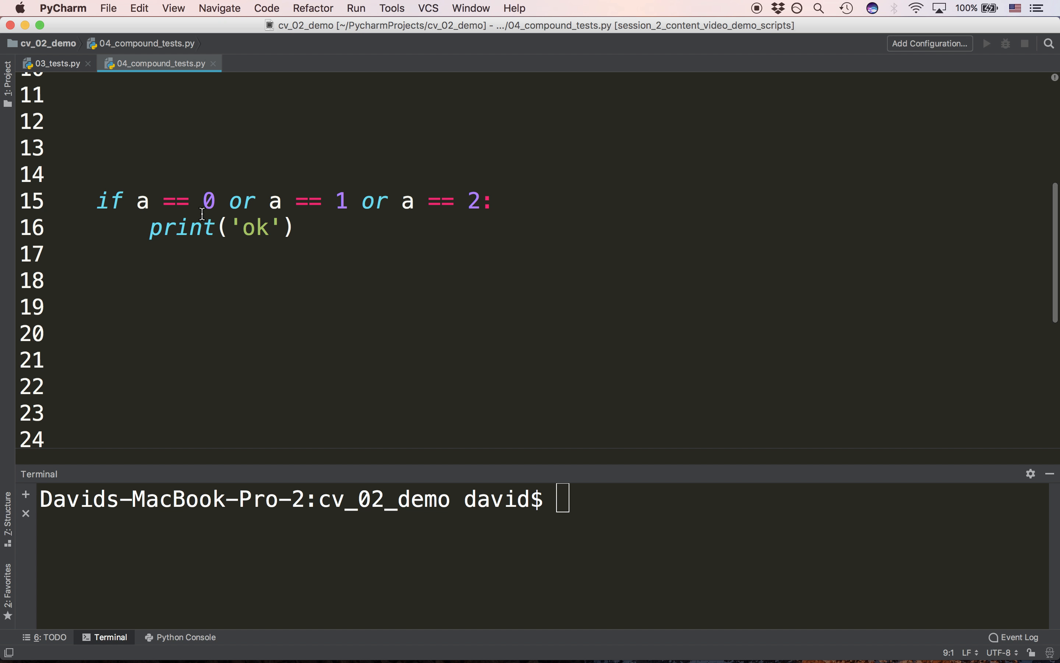
pyautogui.moveTo(426, 183)
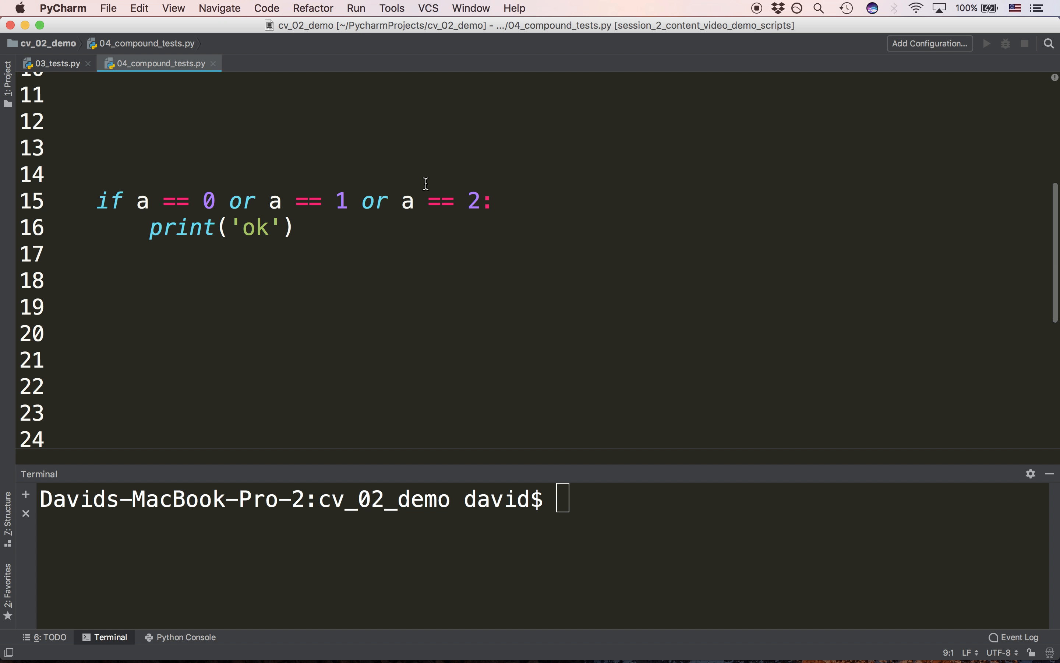
pyautogui.click(412, 333)
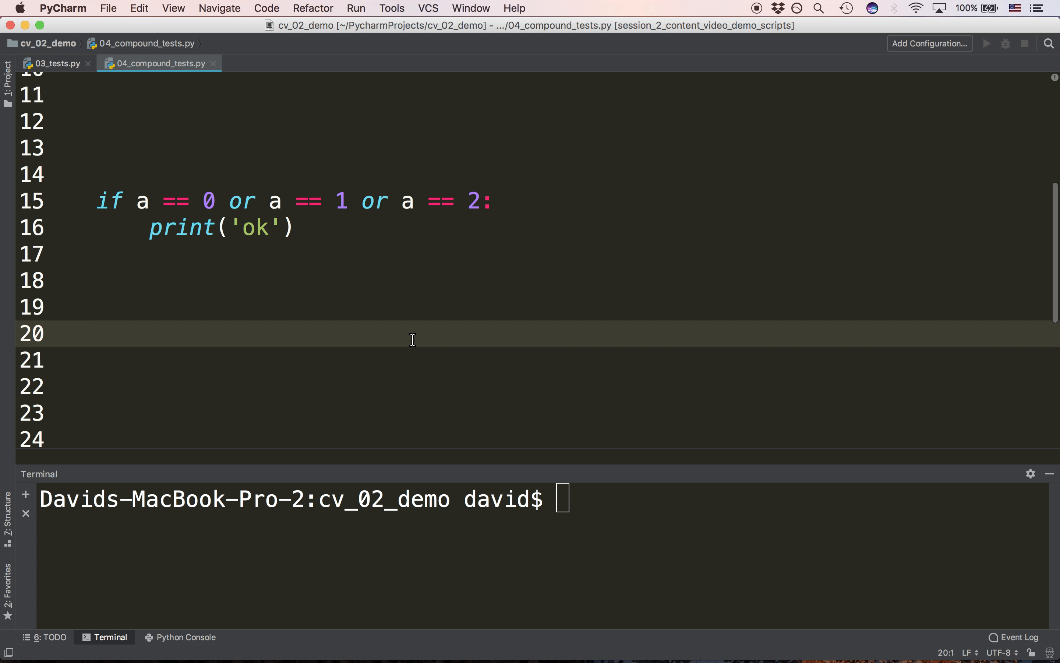
pyautogui.scroll(3)
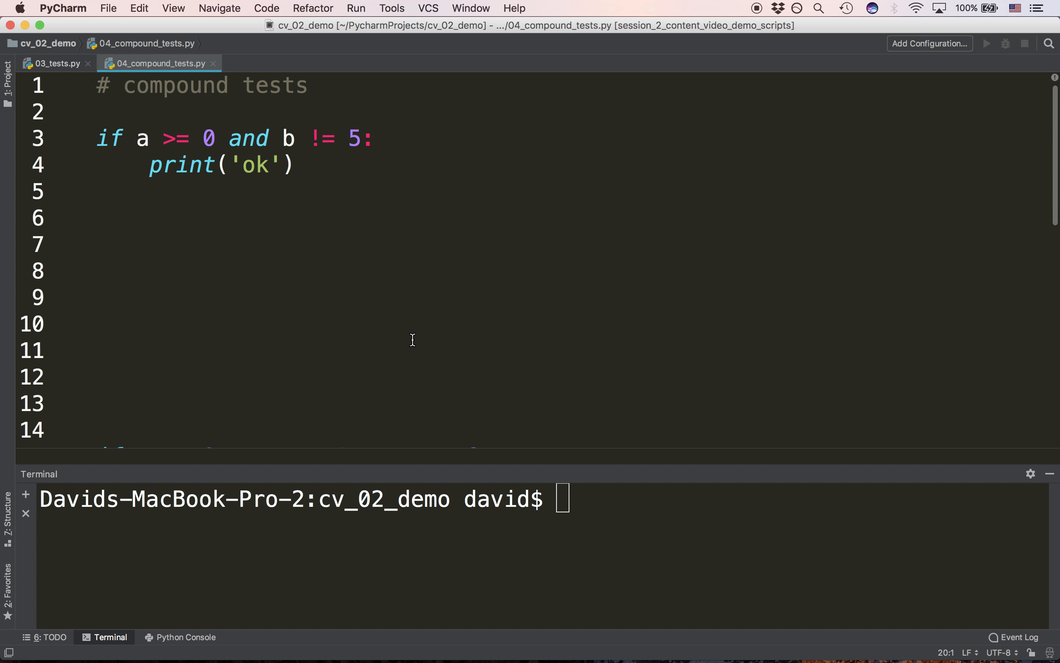
pyautogui.scroll(-3)
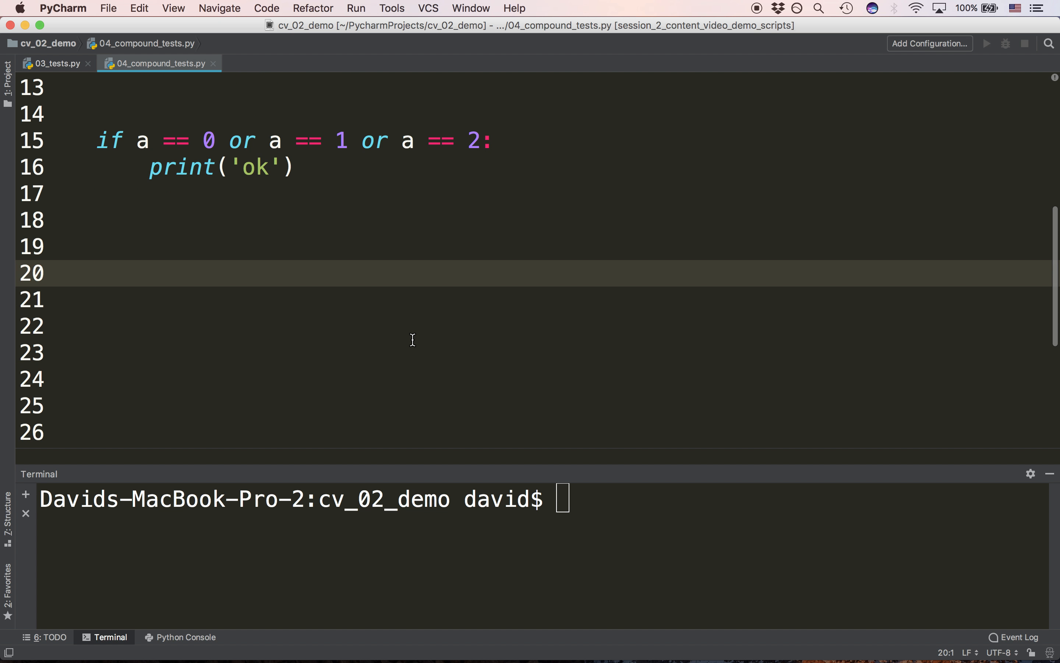
# Write the new condition 'if a == 0 or 1 or 2:' on line 20 with no body yet
pyautogui.write('if a')
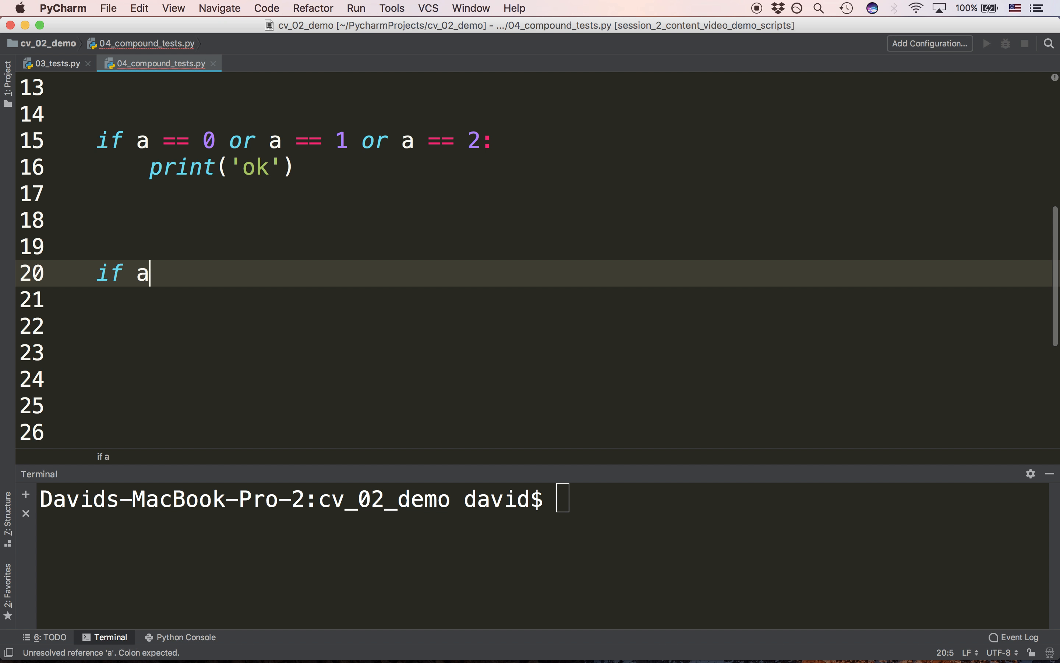
pyautogui.write('== 0 or')
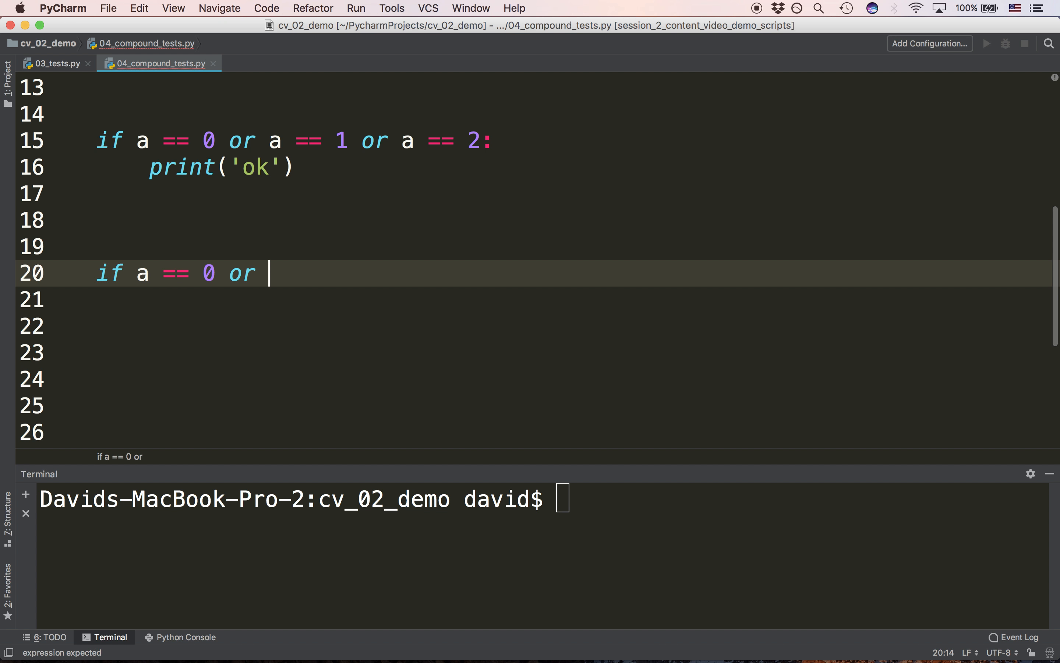
pyautogui.write('1 or 2:')
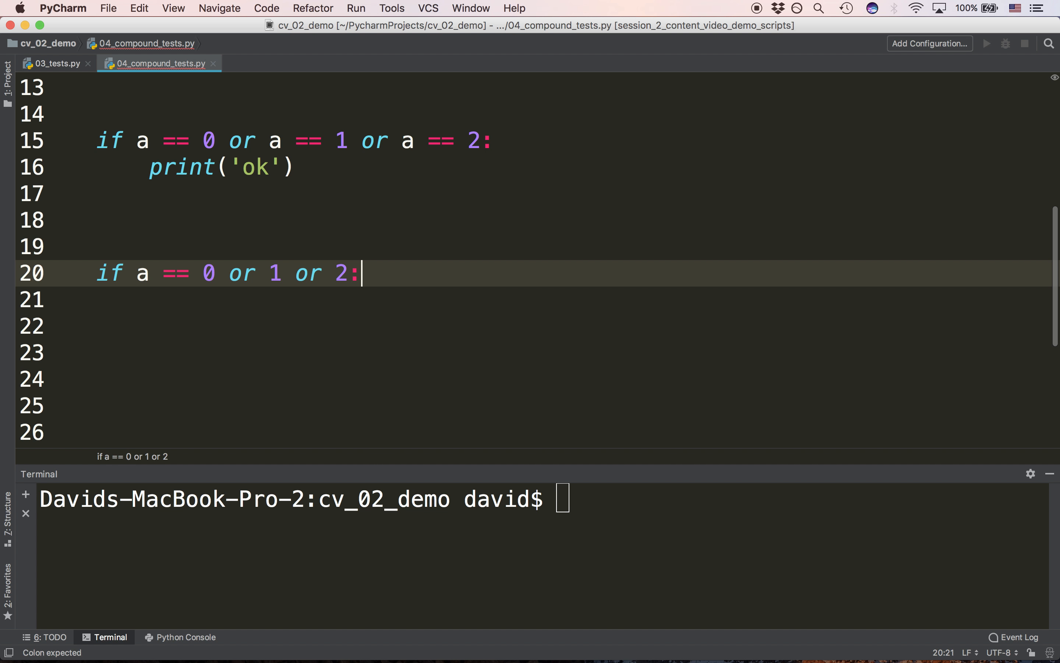